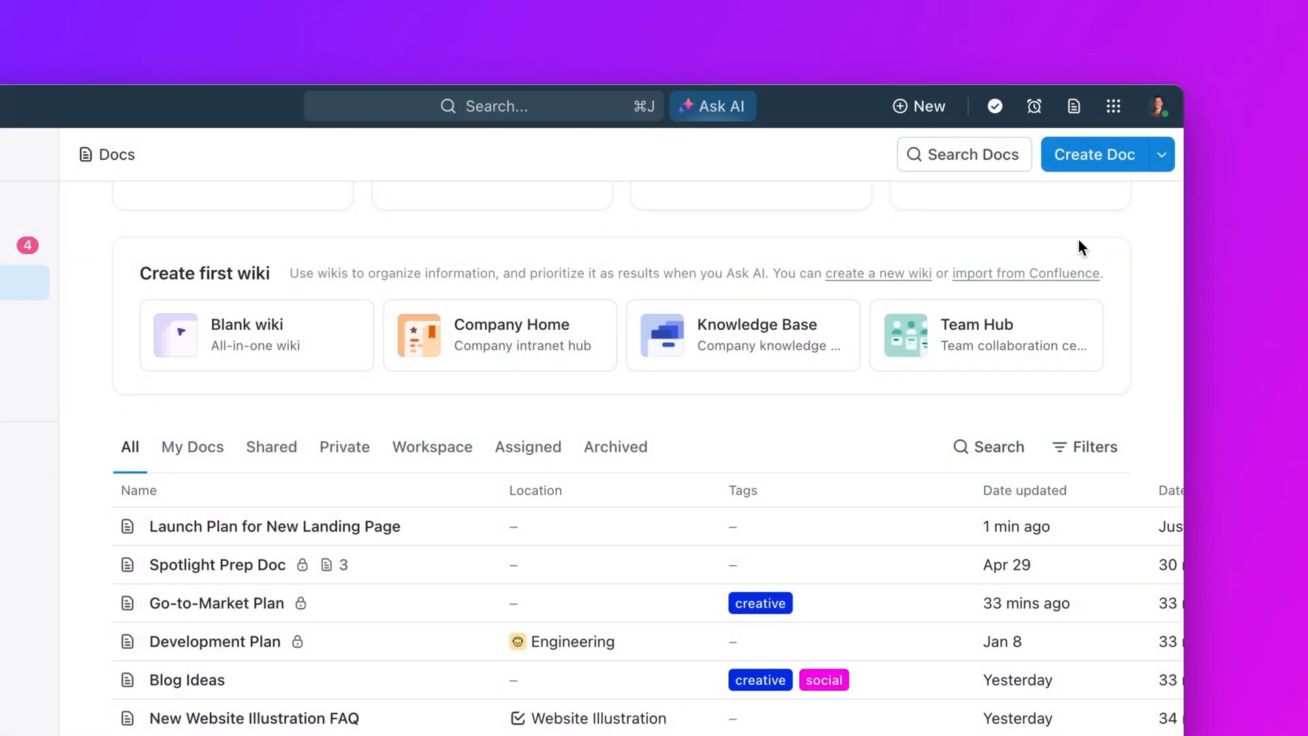
- Browse the Docs hub and bring up the ClickUp Brain Ask AI panel
click(743, 335)
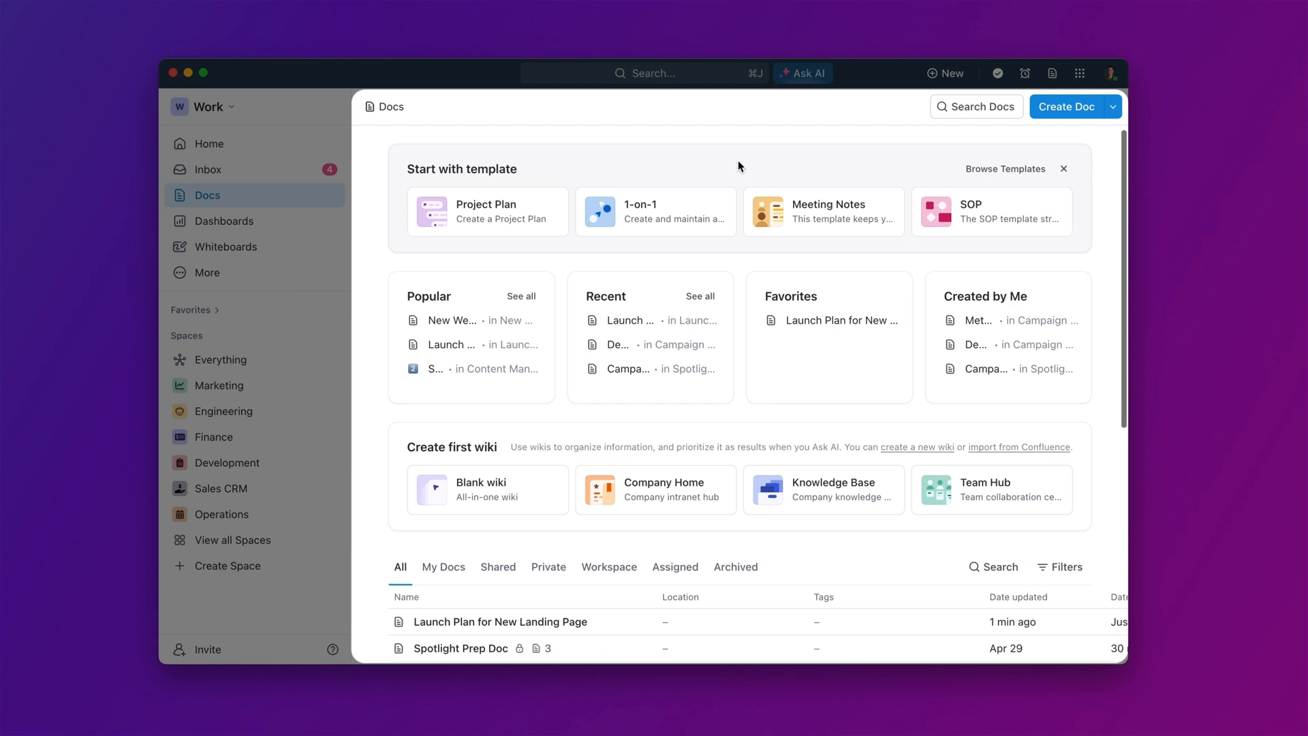
scroll(down, 3)
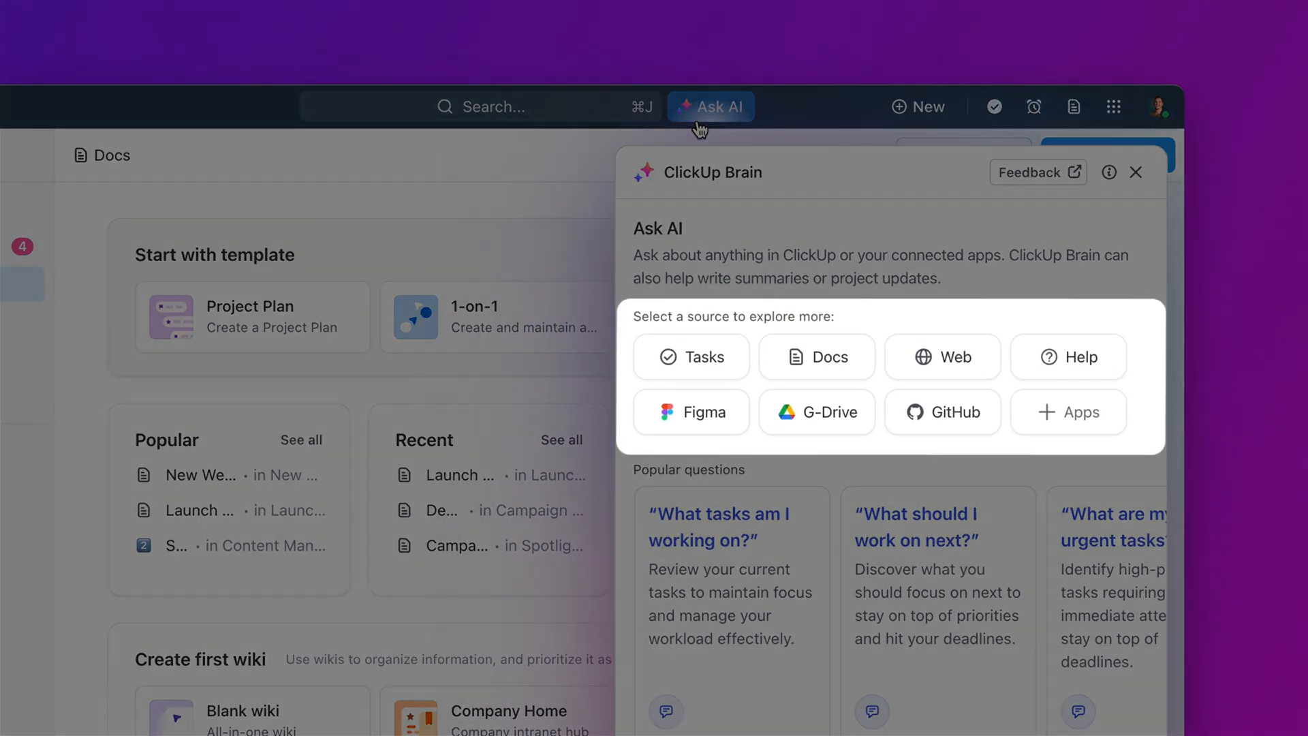
- Ask Brain 'who is the target audience for the campaign brief?', view its 5 Resources, then close the answer
text(who is the target audience)
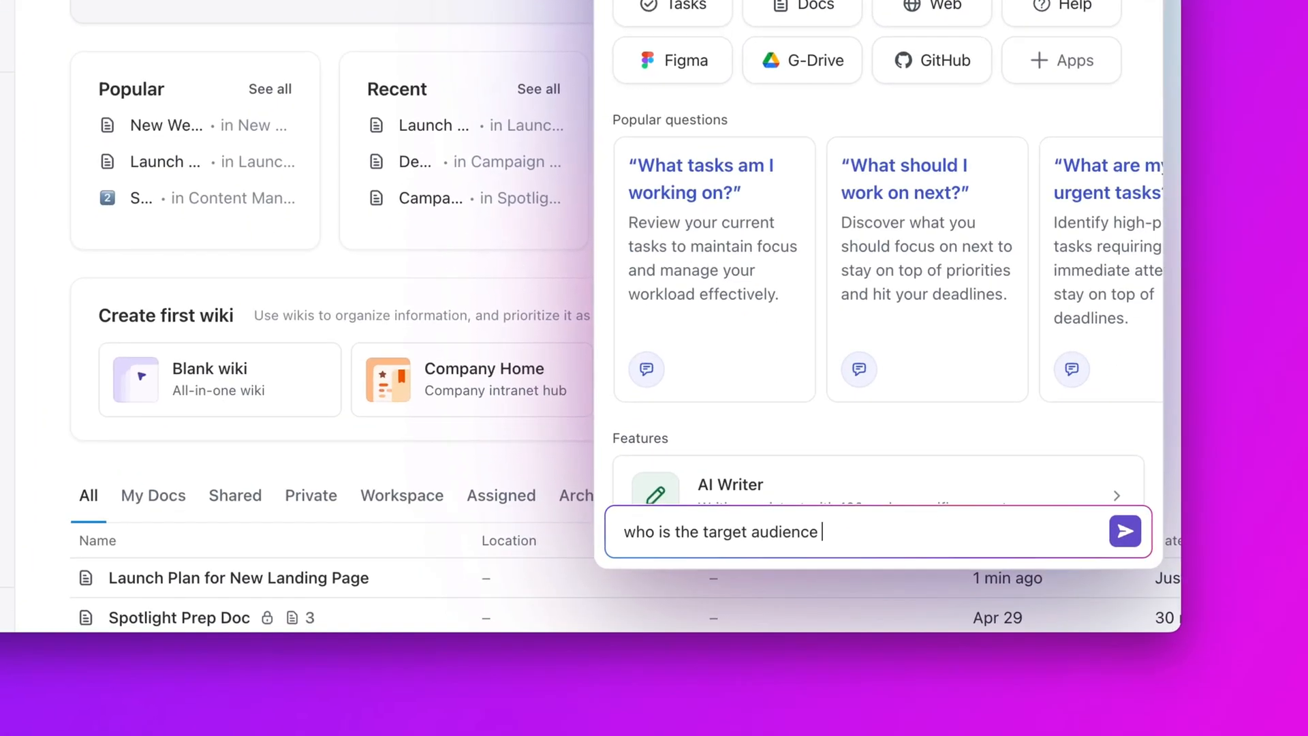
text(for the campaign brief?)
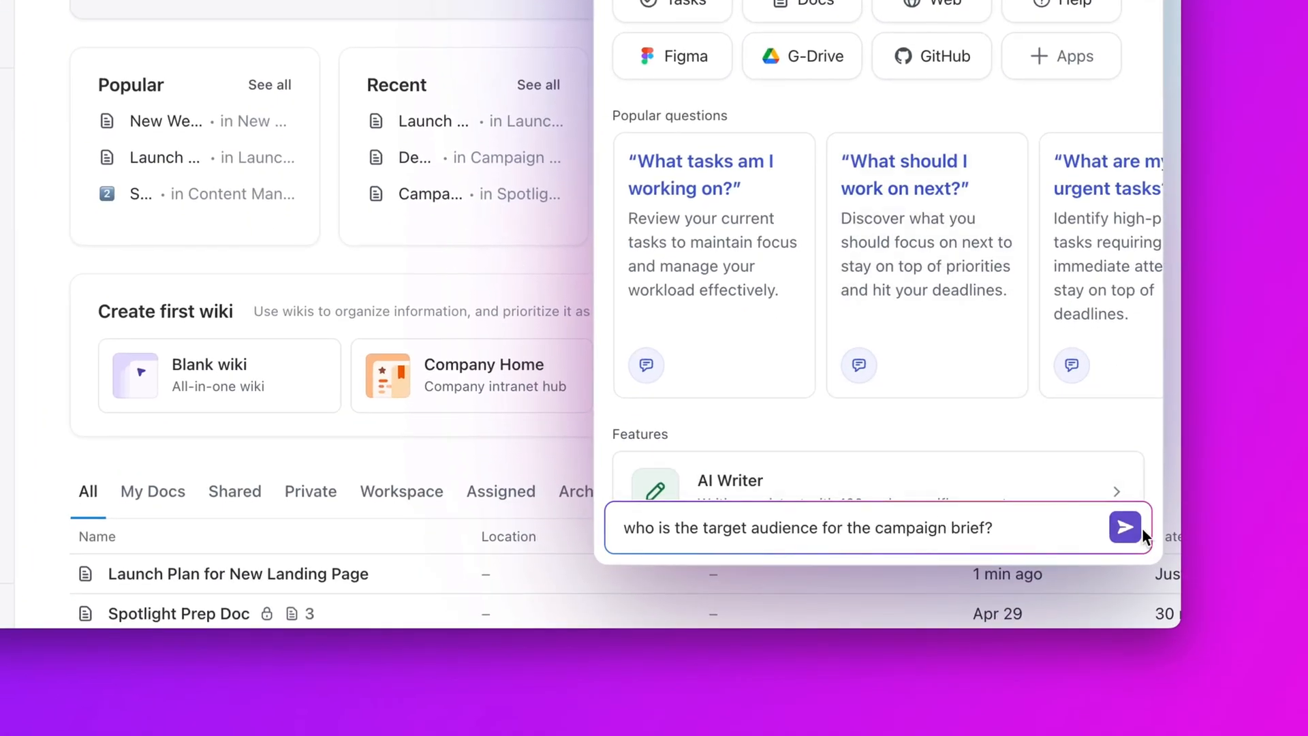
click(1125, 526)
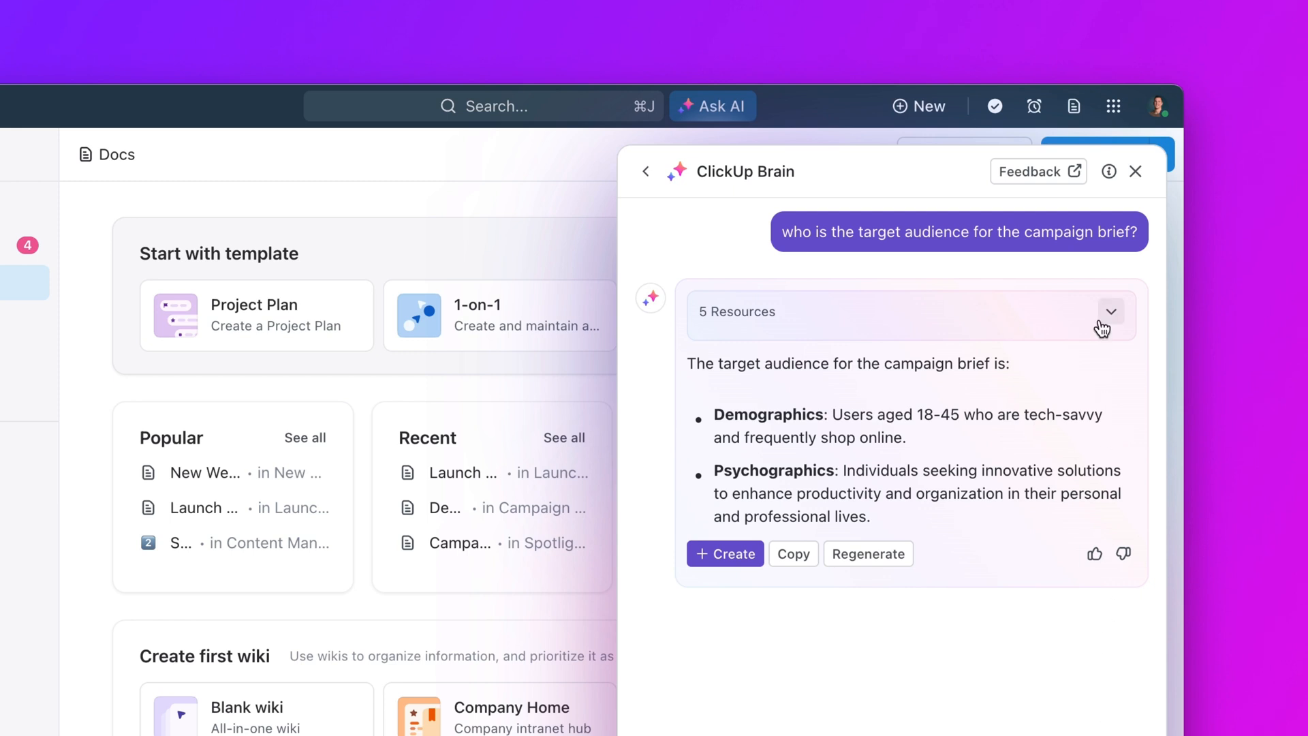
click(1109, 312)
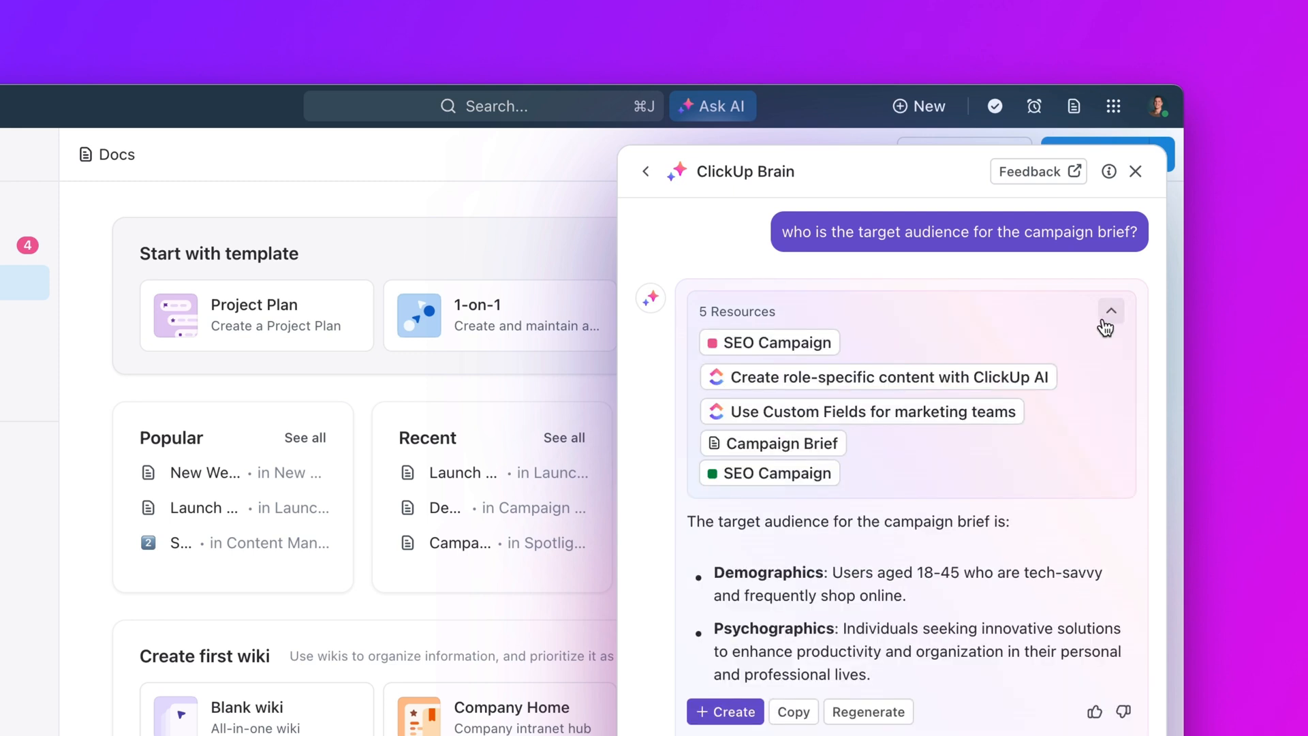
click(1136, 172)
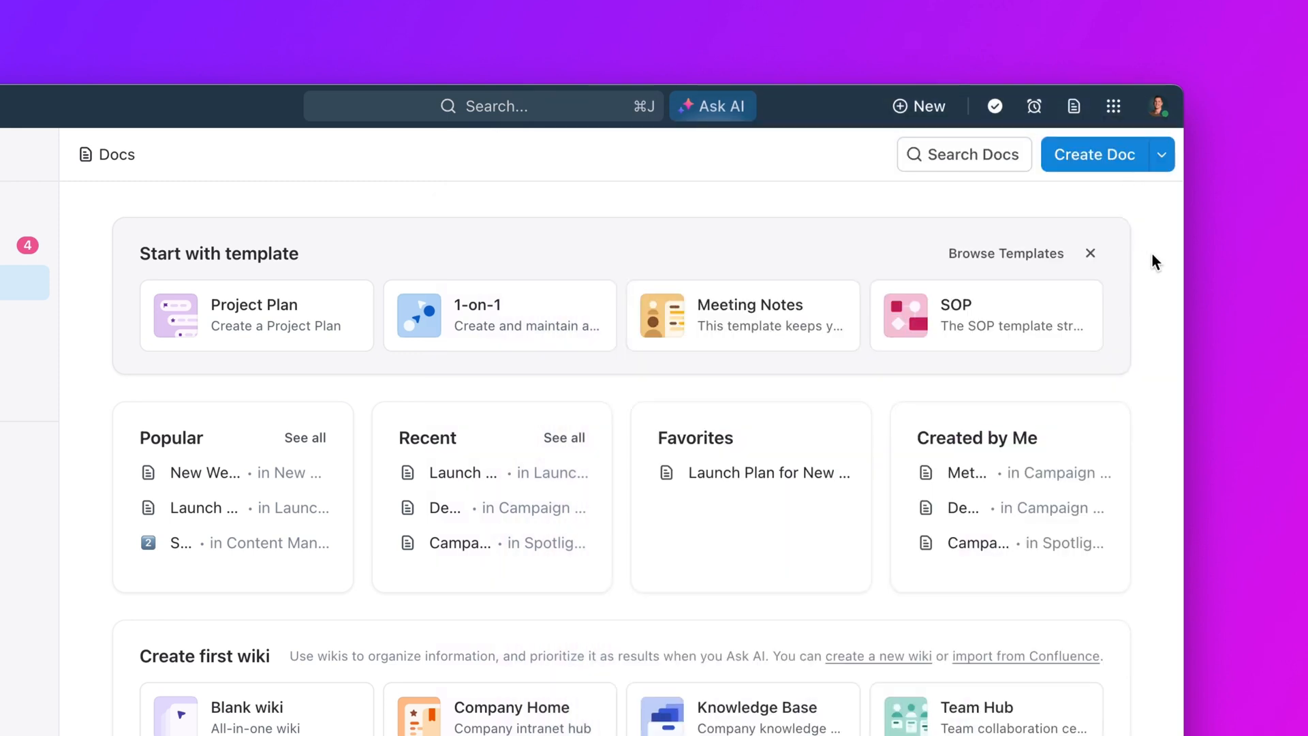
- Create a wiki from the Knowledge Base template, browse its contents, and close it
scroll(down, 3)
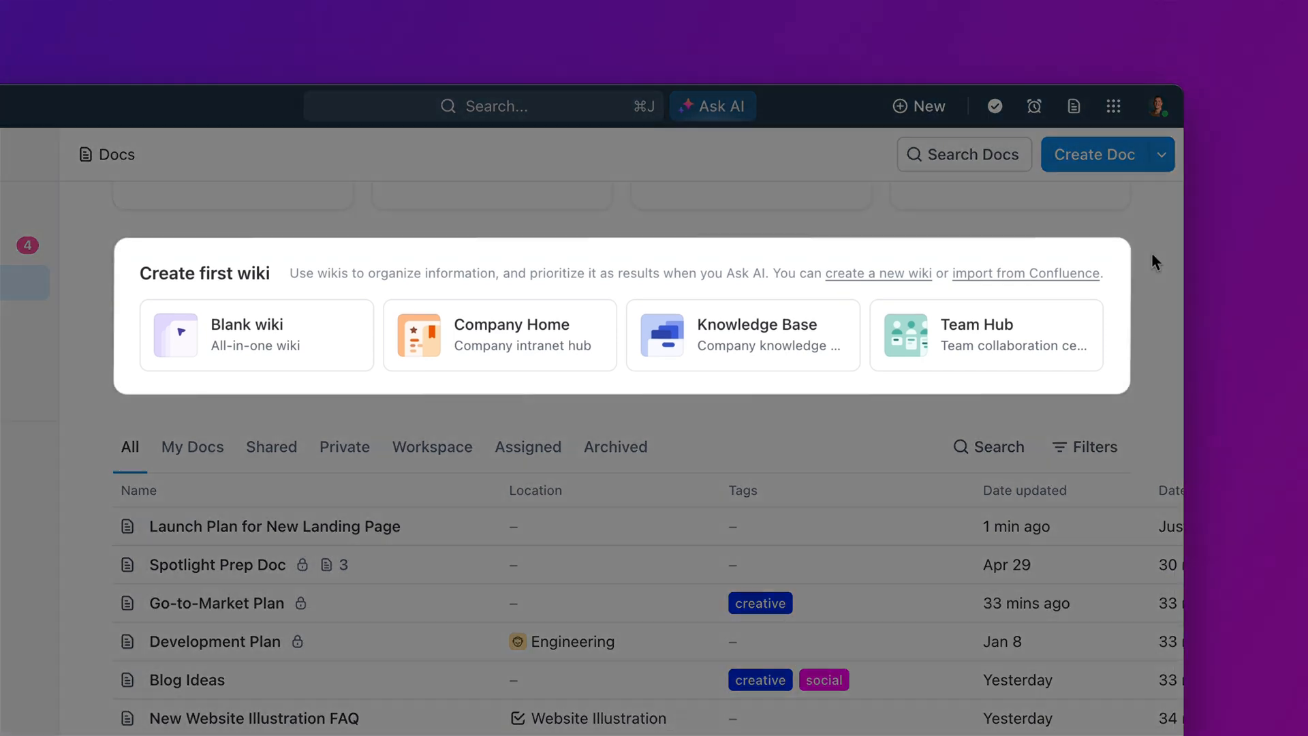
click(742, 335)
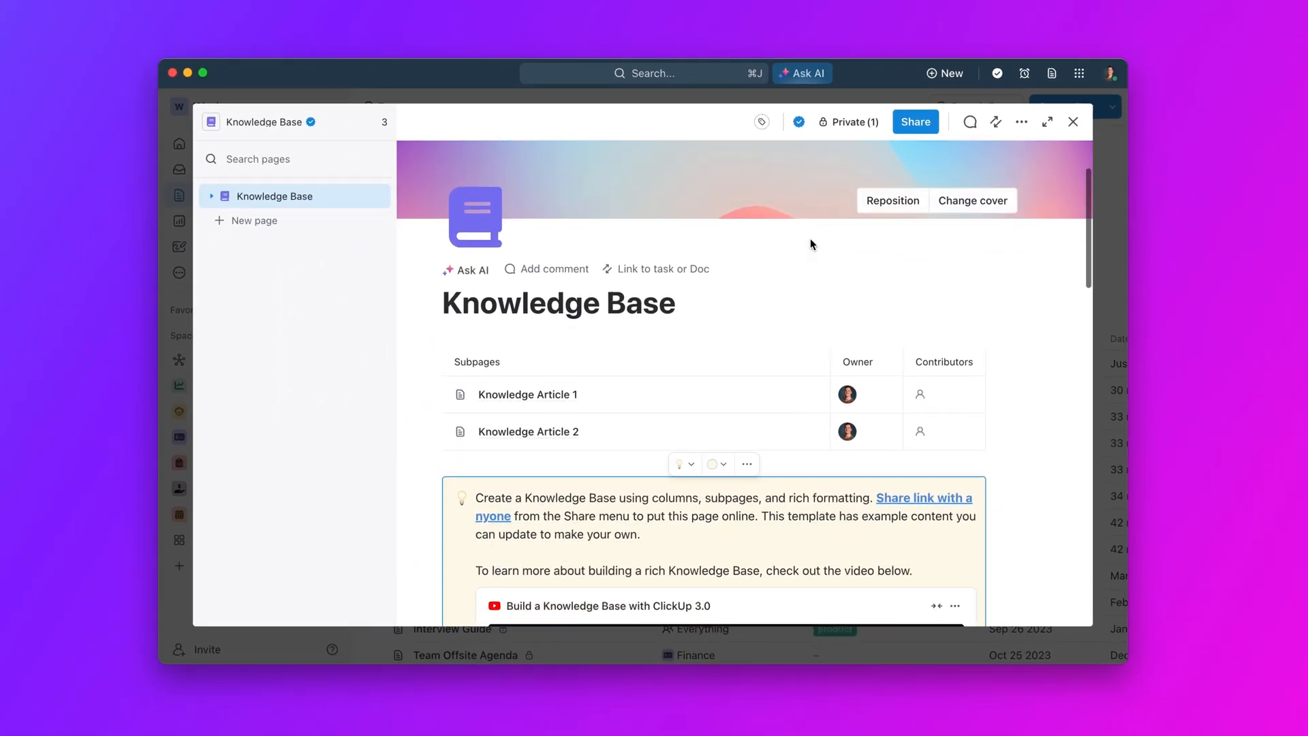
scroll(down, 3)
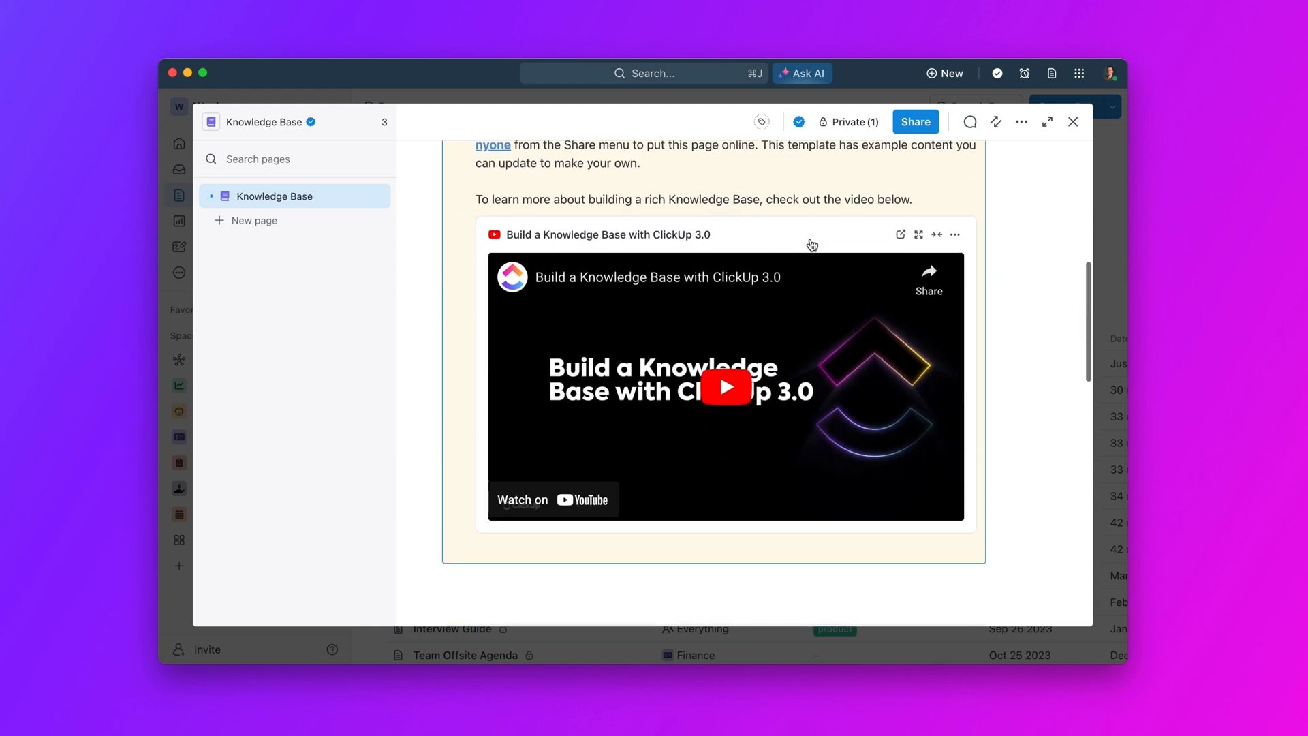
scroll(up, 3)
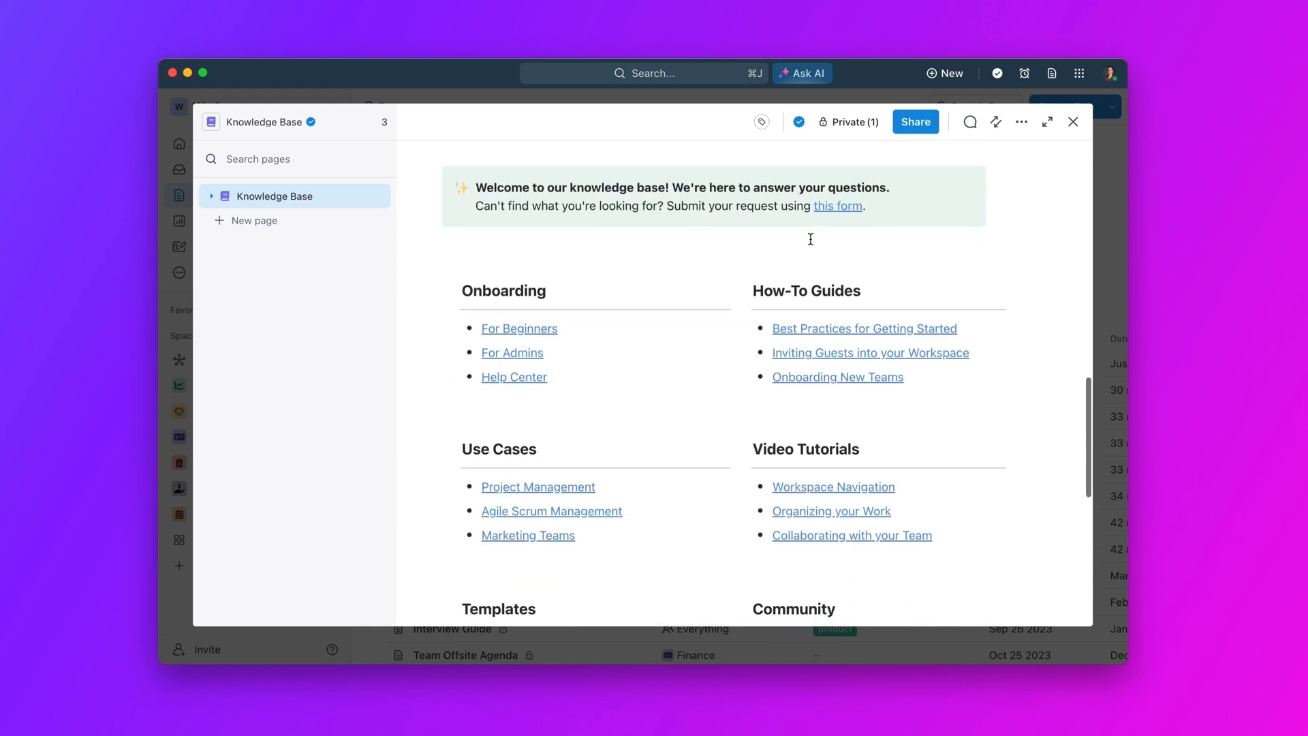
scroll(down, 3)
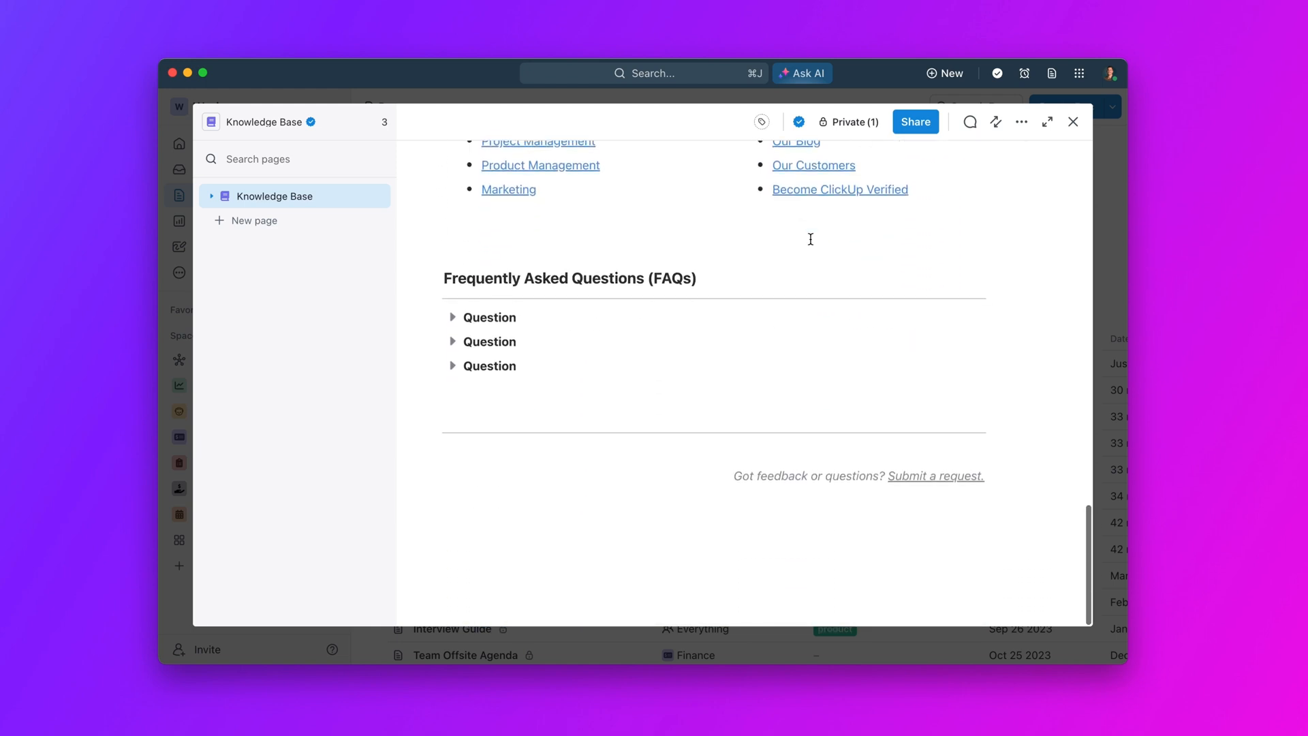
mouse_move(1010, 187)
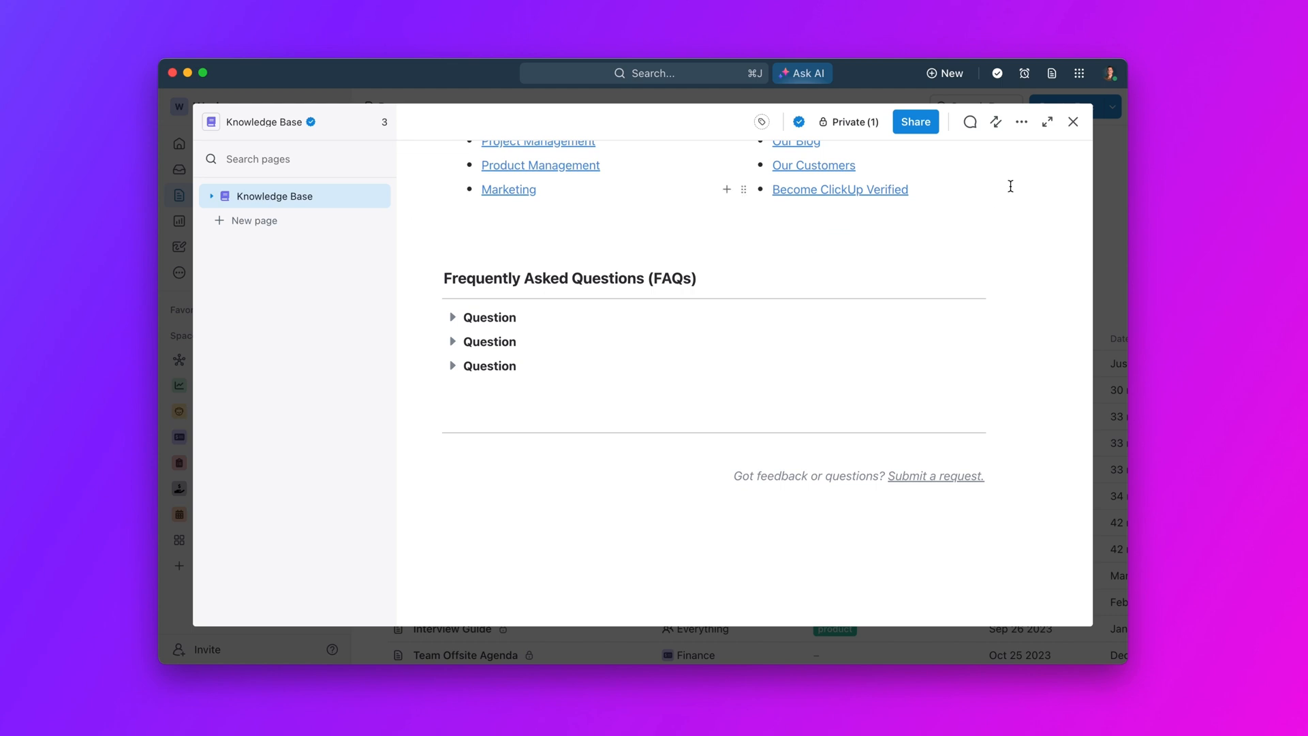
click(1072, 122)
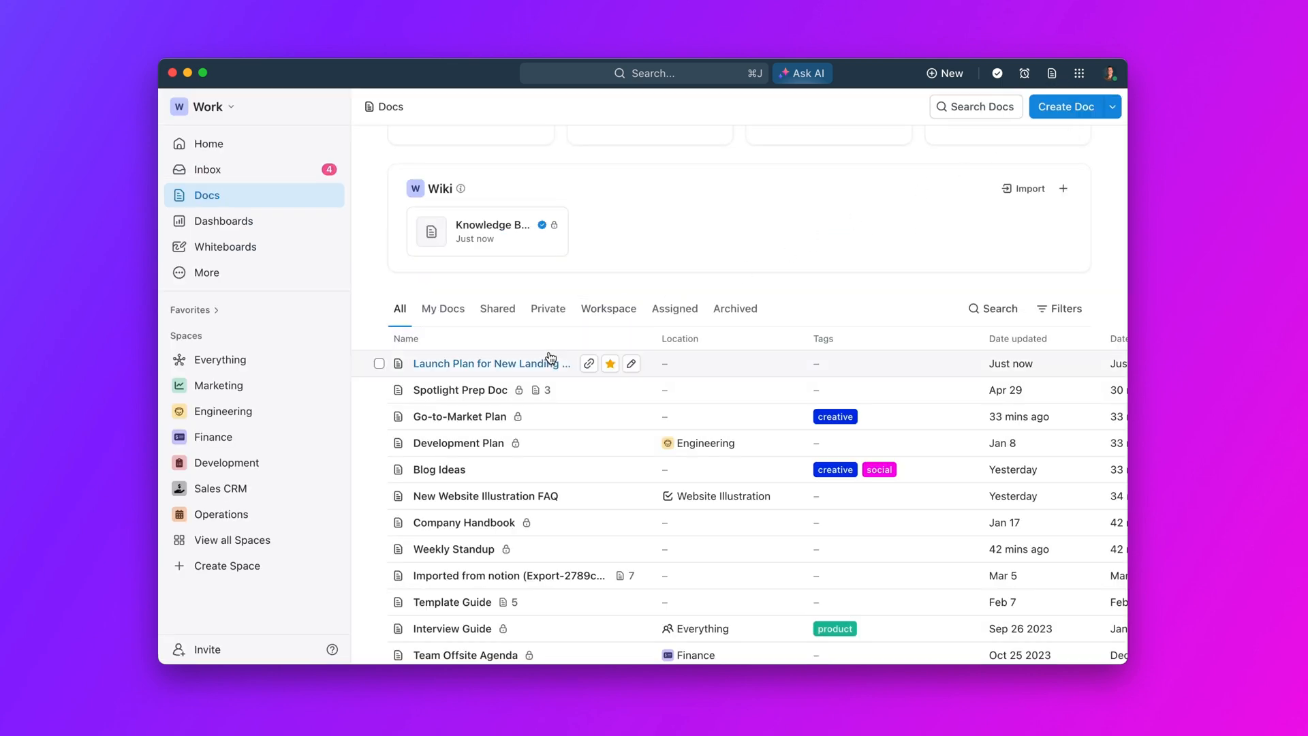
- Mark the Launch Plan for New Landing Page doc as a wiki via its page settings
click(489, 362)
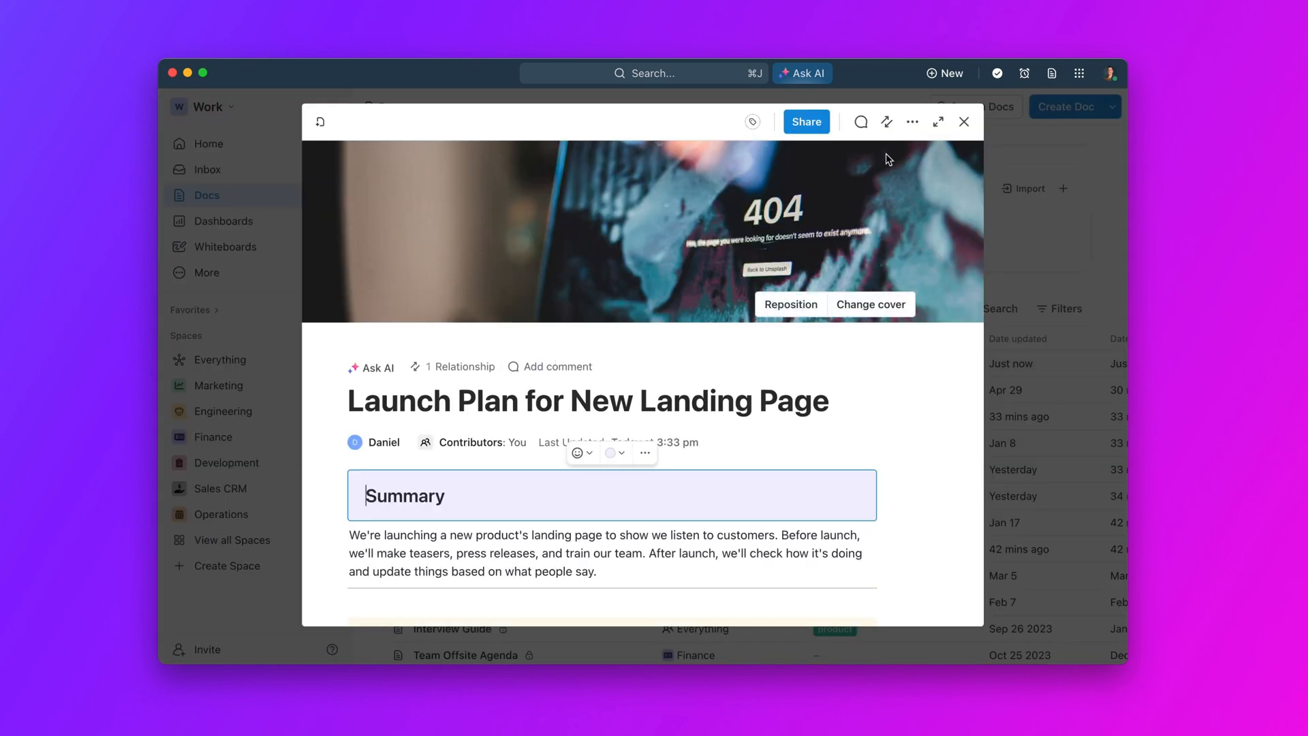
click(913, 122)
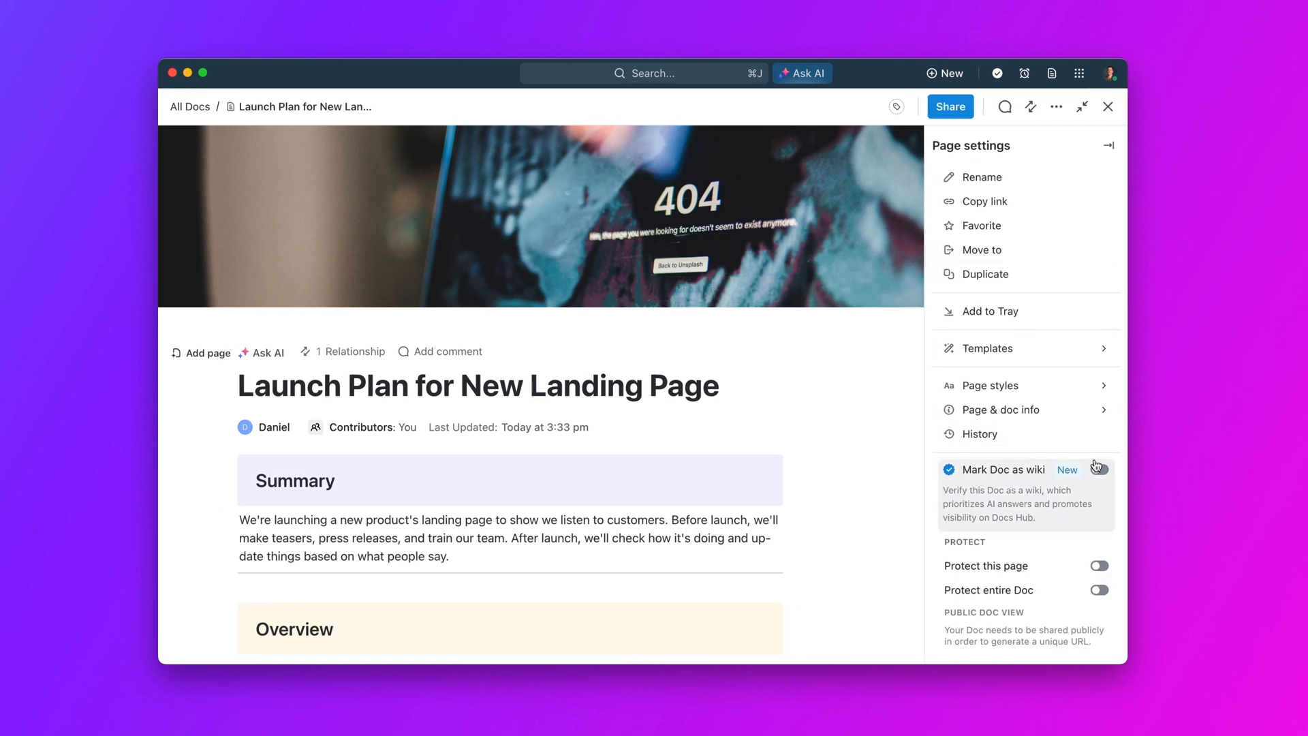
click(1098, 471)
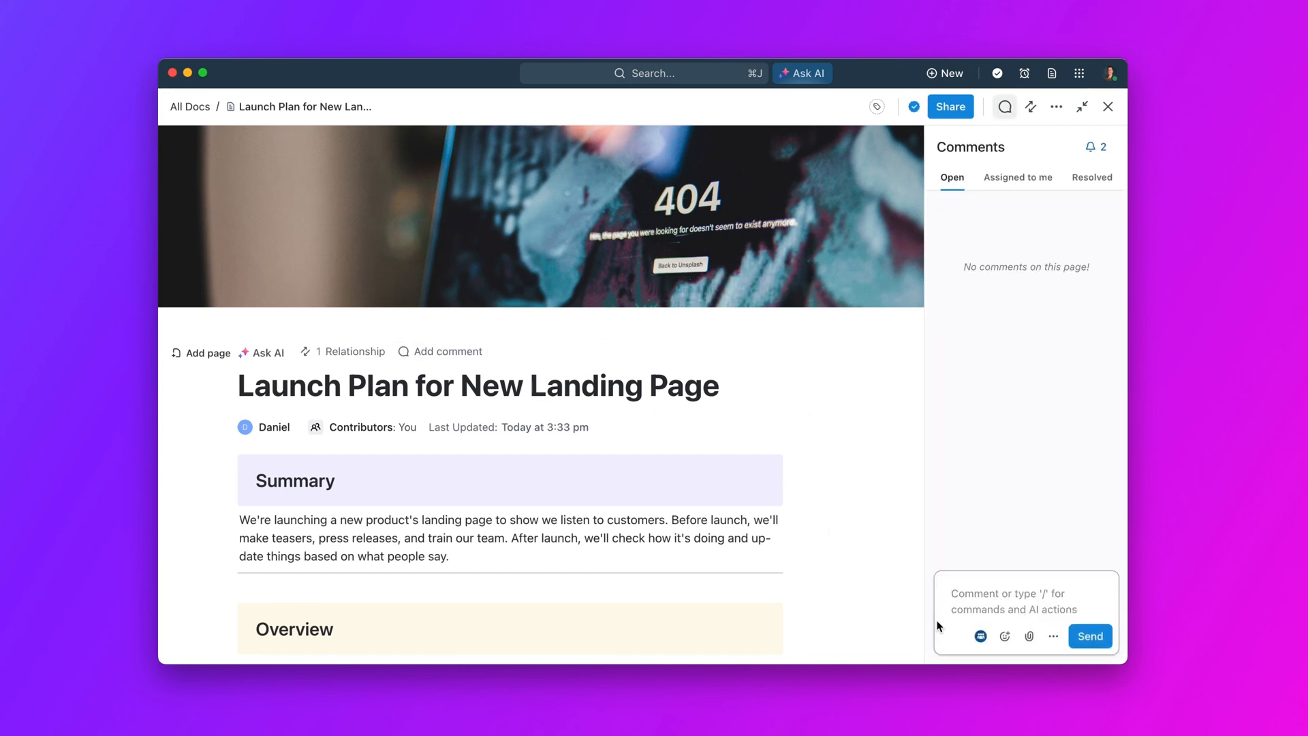
text(@Daniel This doc is ready for your review)
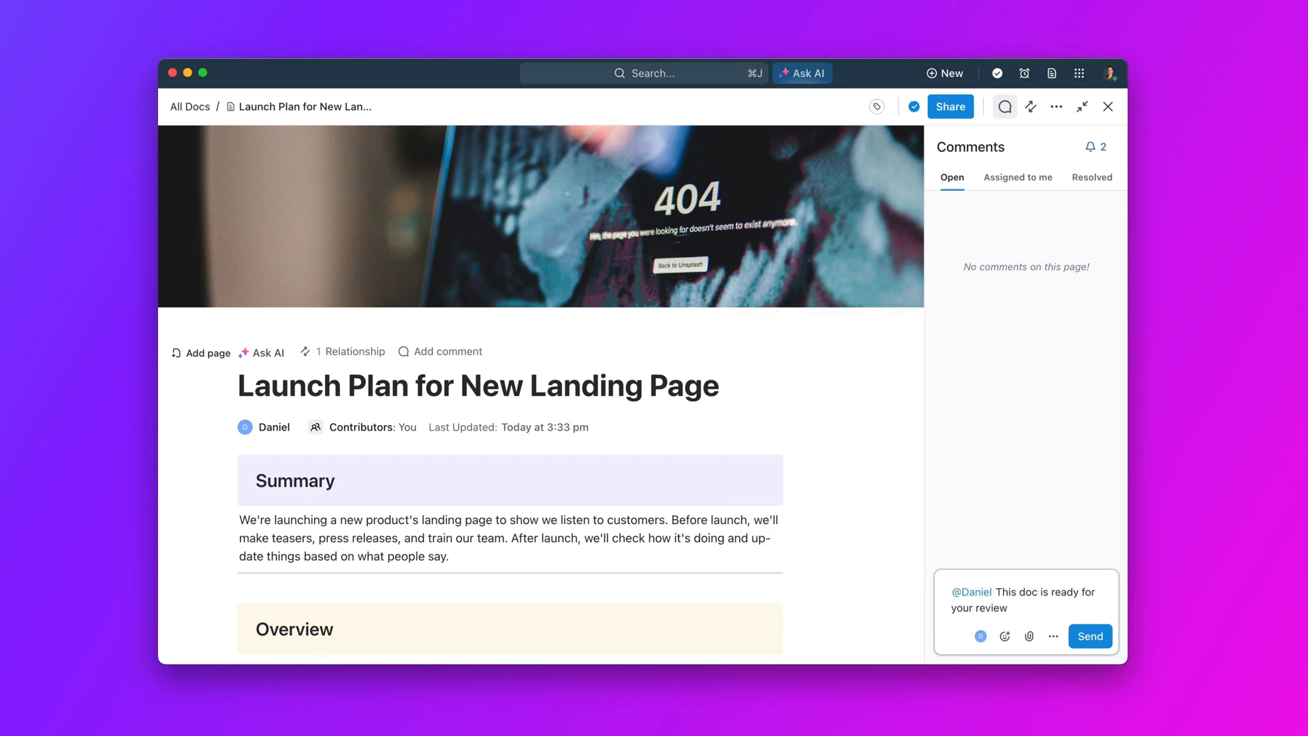
click(1090, 637)
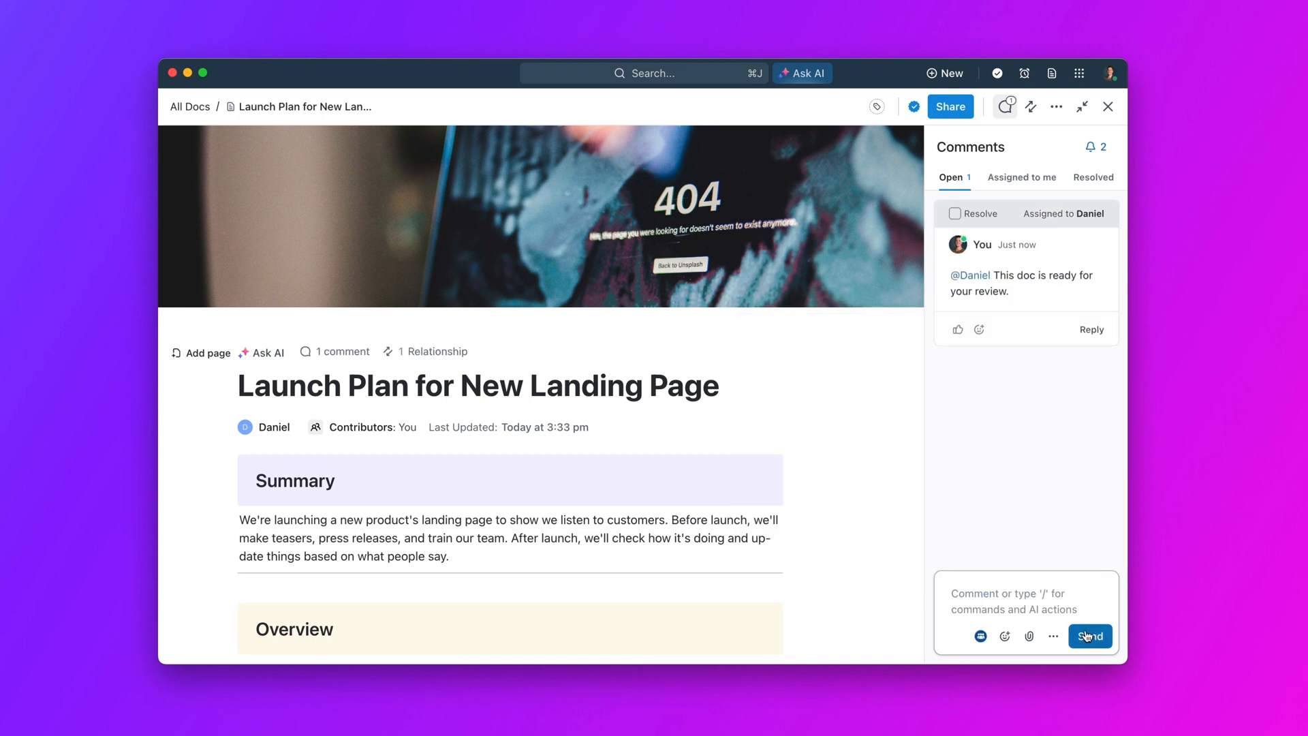
click(1054, 106)
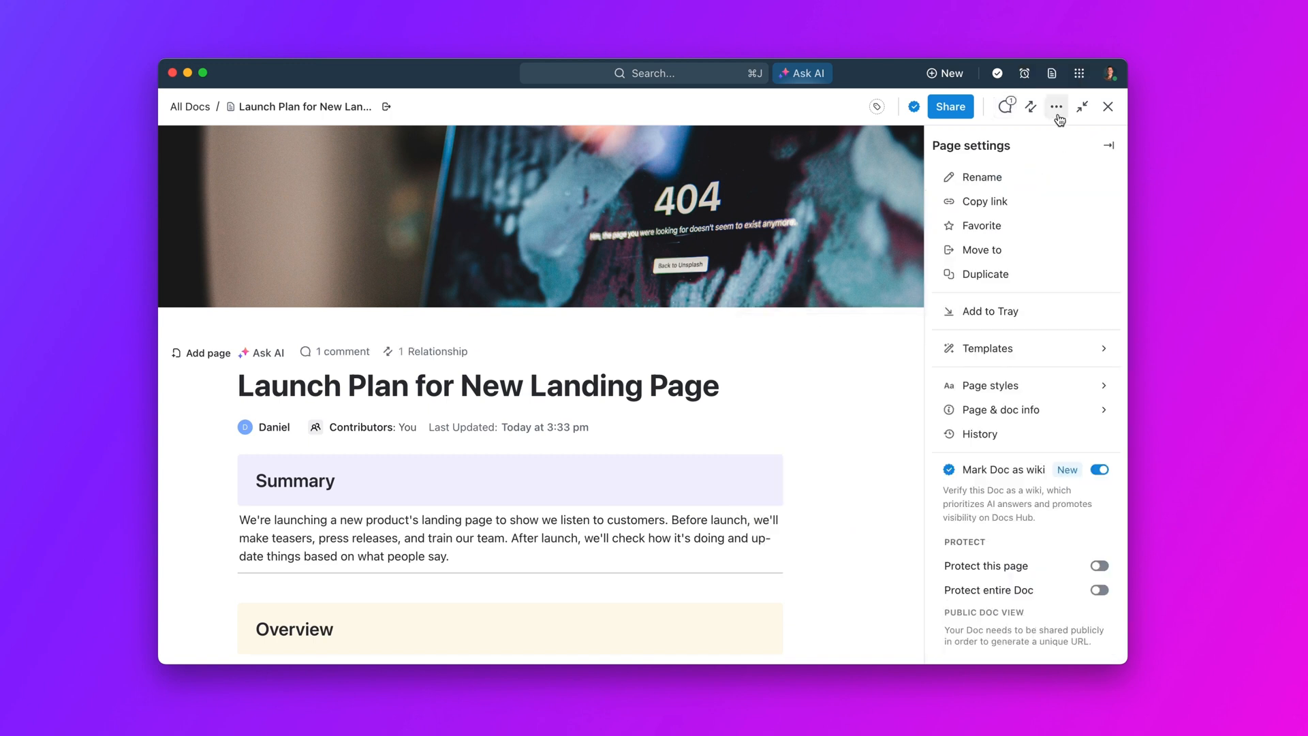
- Give the Timeline & Tasks heading banner below the video a Green Background Color
scroll(down, 3)
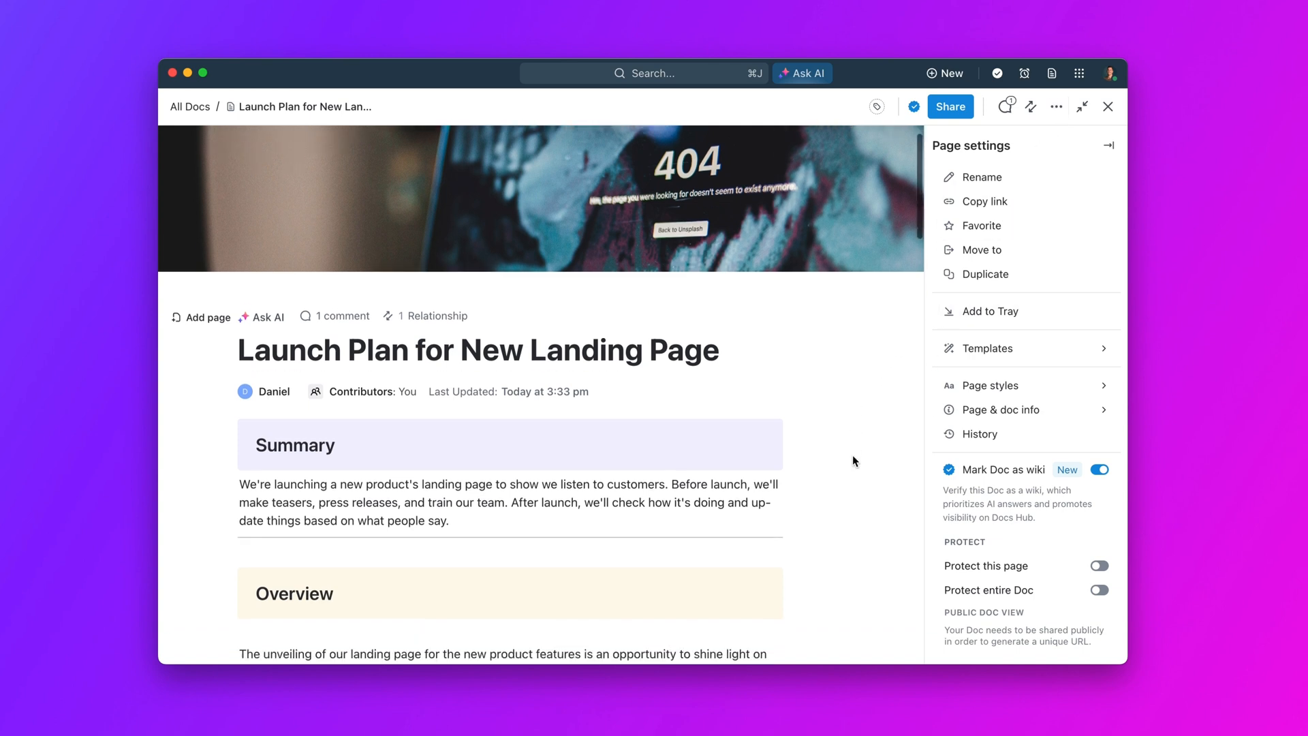
scroll(down, 3)
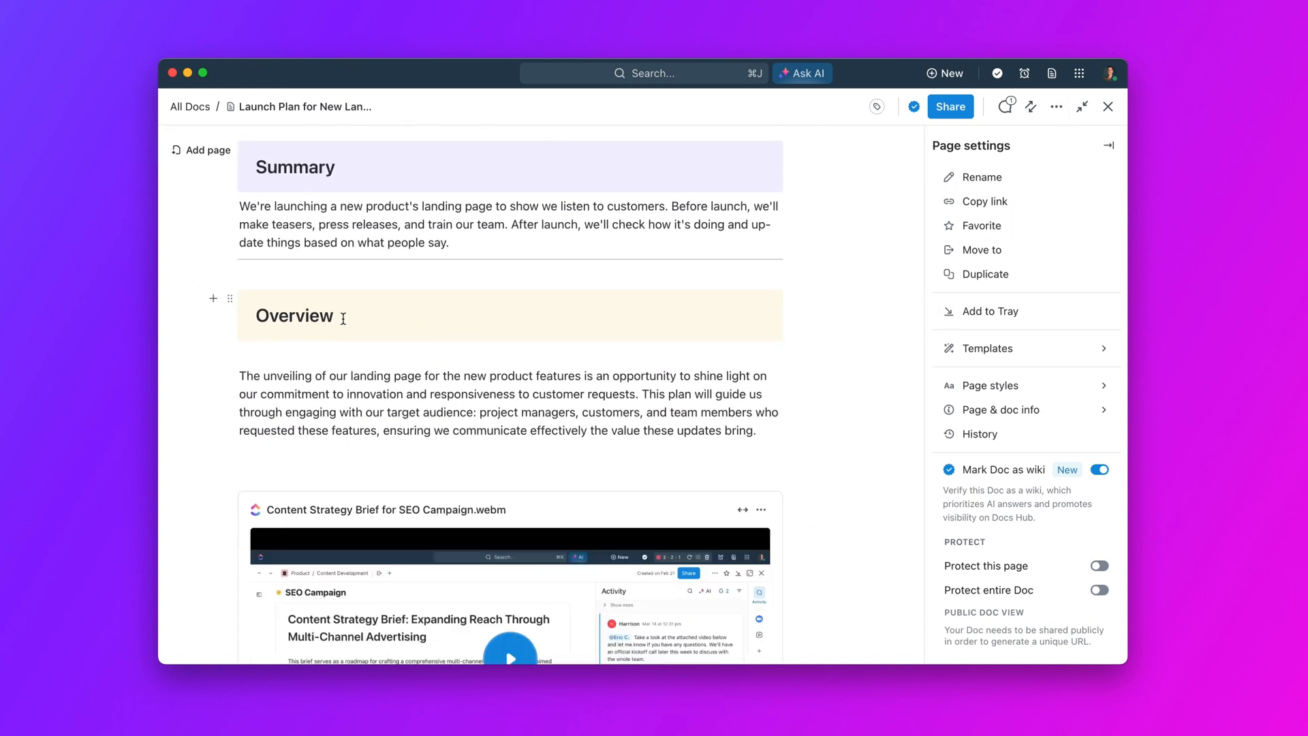
click(190, 345)
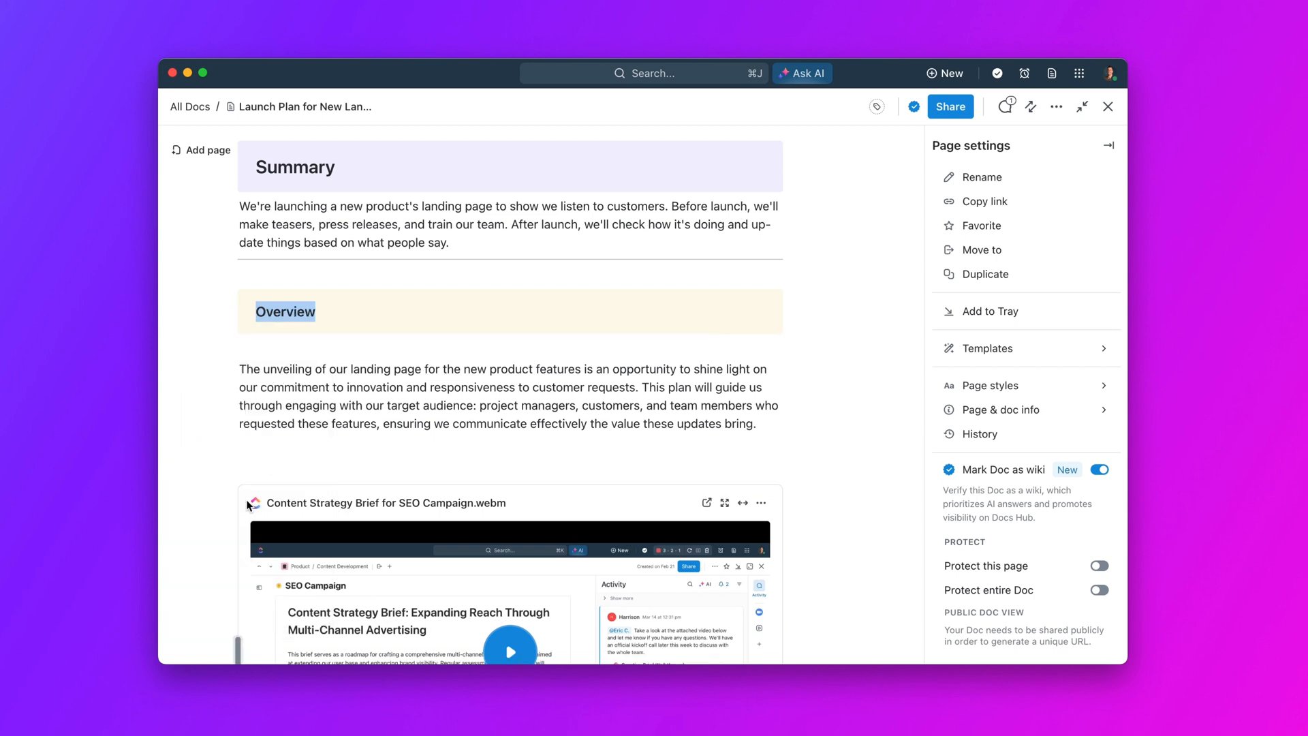
scroll(down, 3)
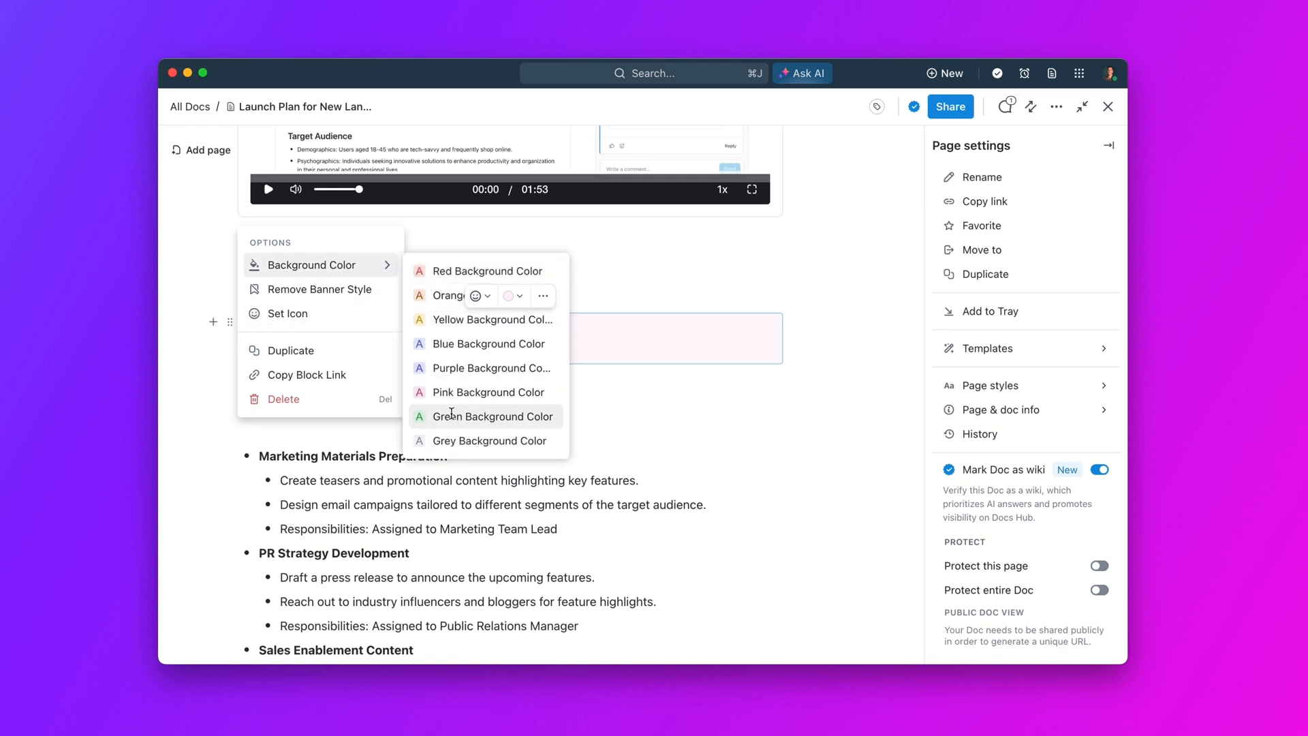
click(490, 417)
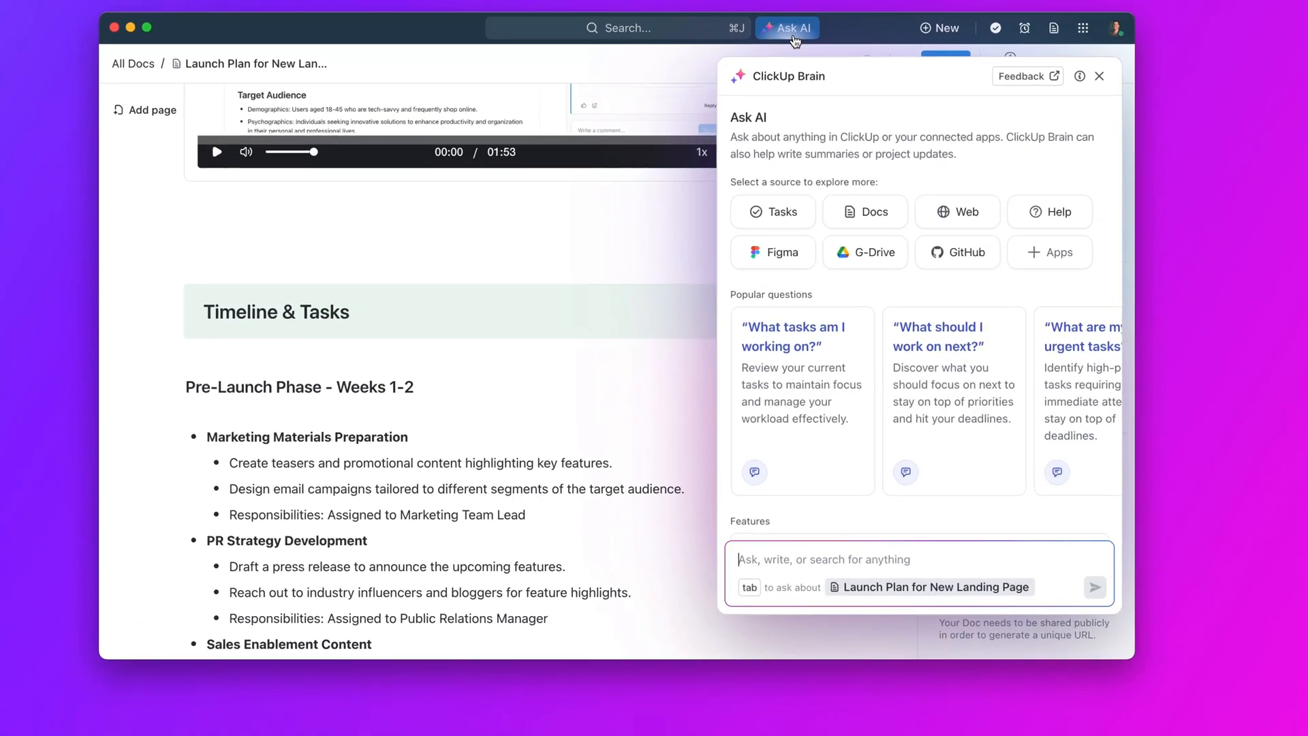
- Ask Brain 'when is the launch for the new landing' and expand the 5 Resources behind its end-of-May-2024 answer
text(when is the launch for the new landing)
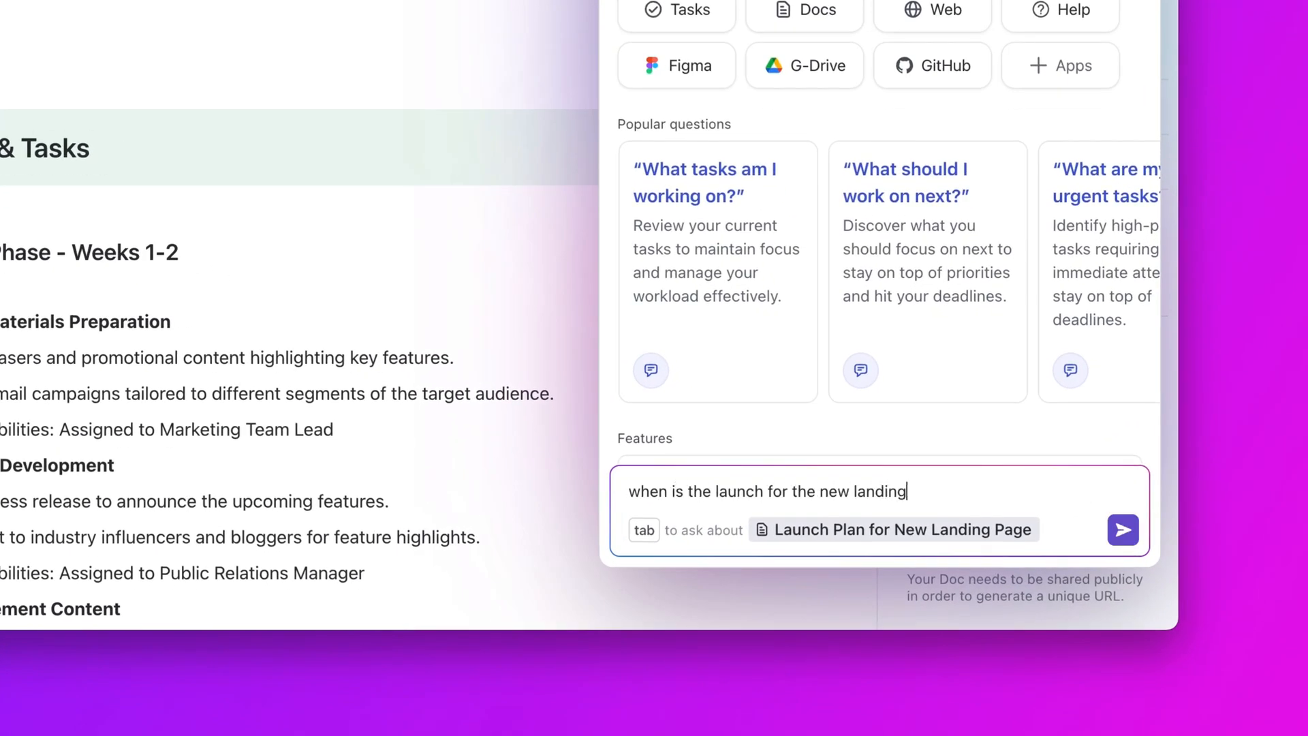
click(1122, 531)
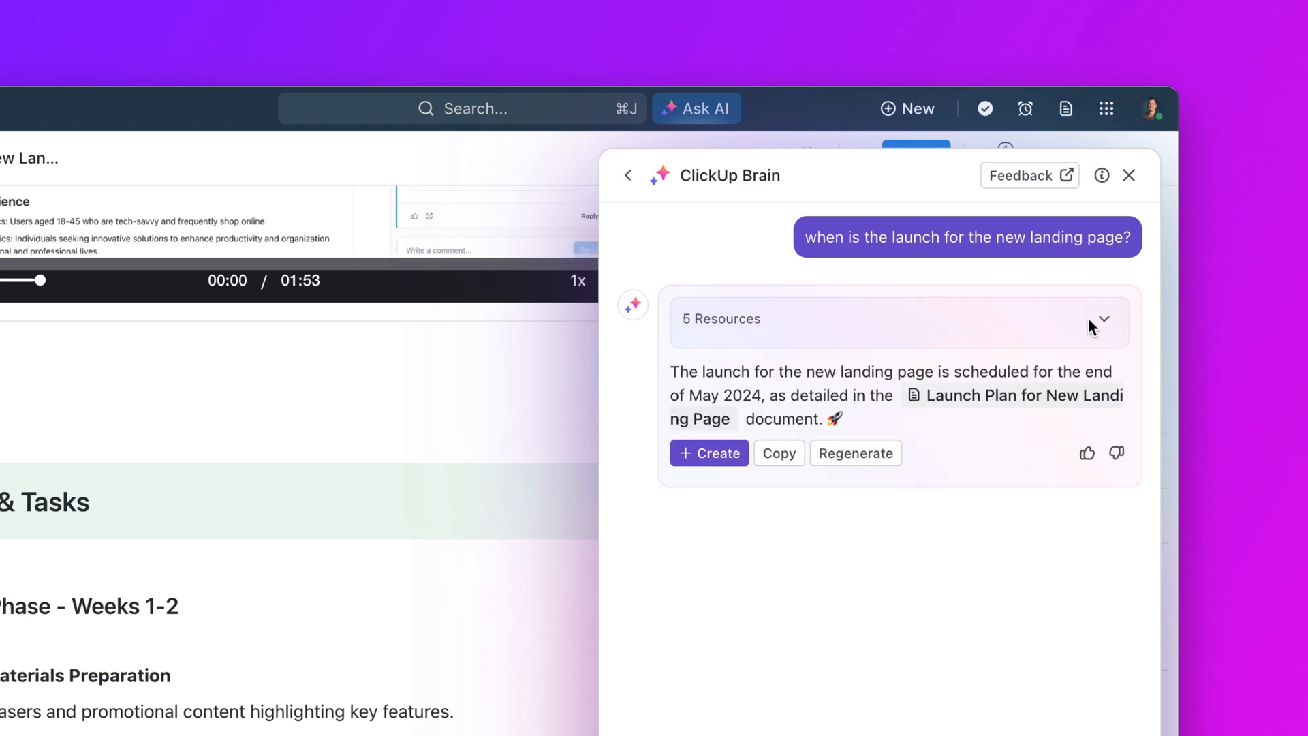
click(1103, 322)
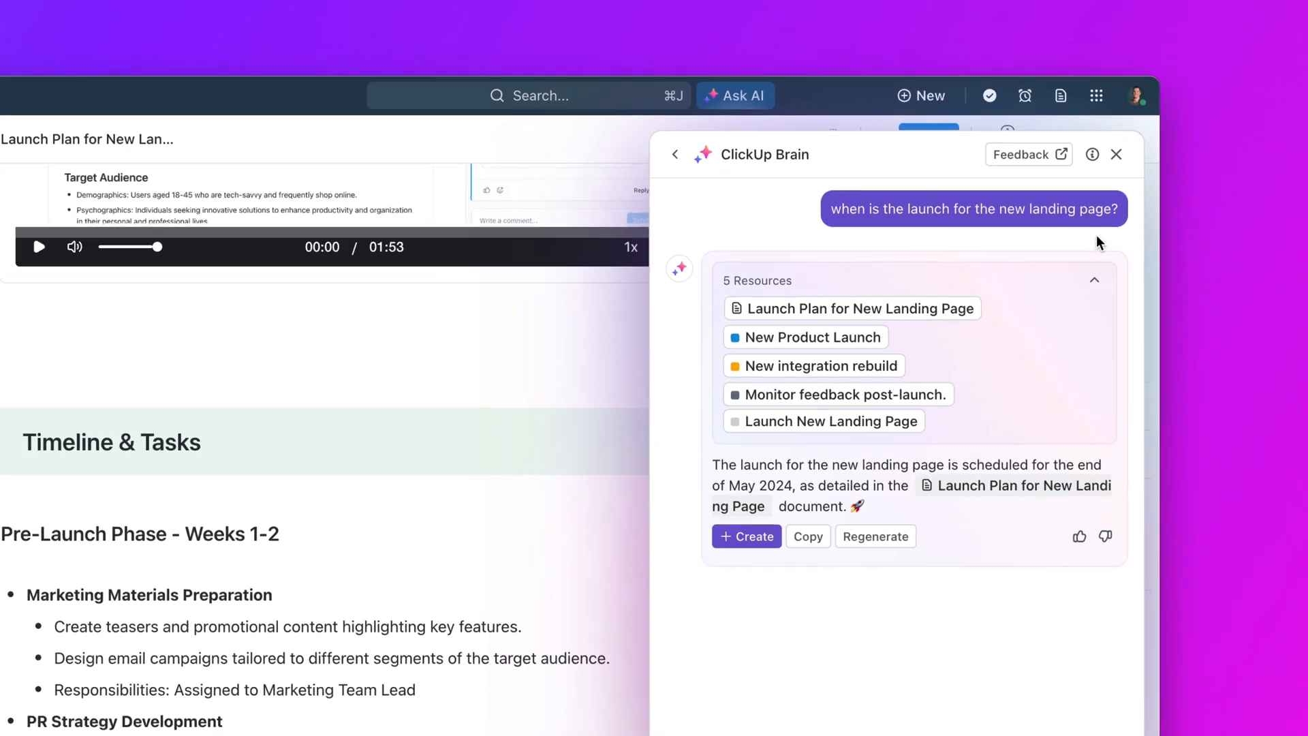